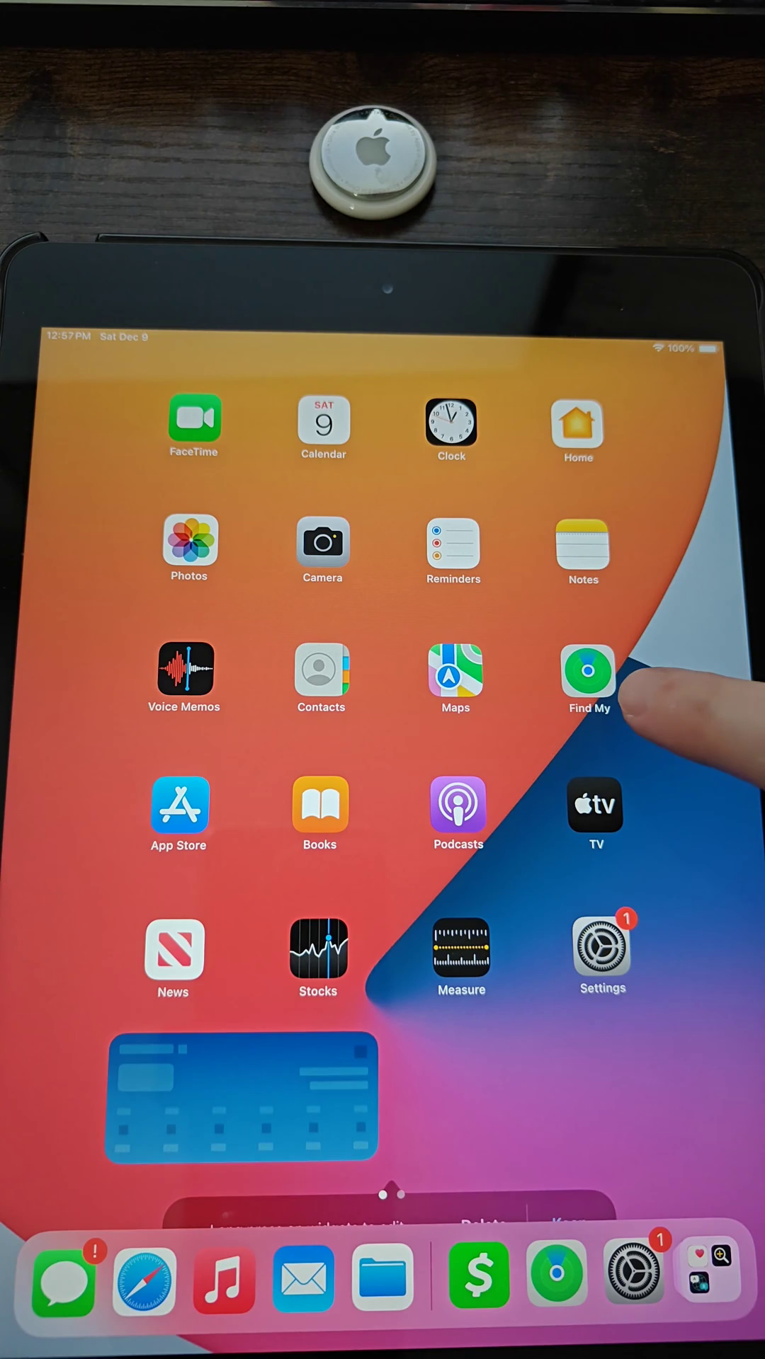
Launch Find My and open the E's Backpack AirTag from the Items list.
left_click(587, 672)
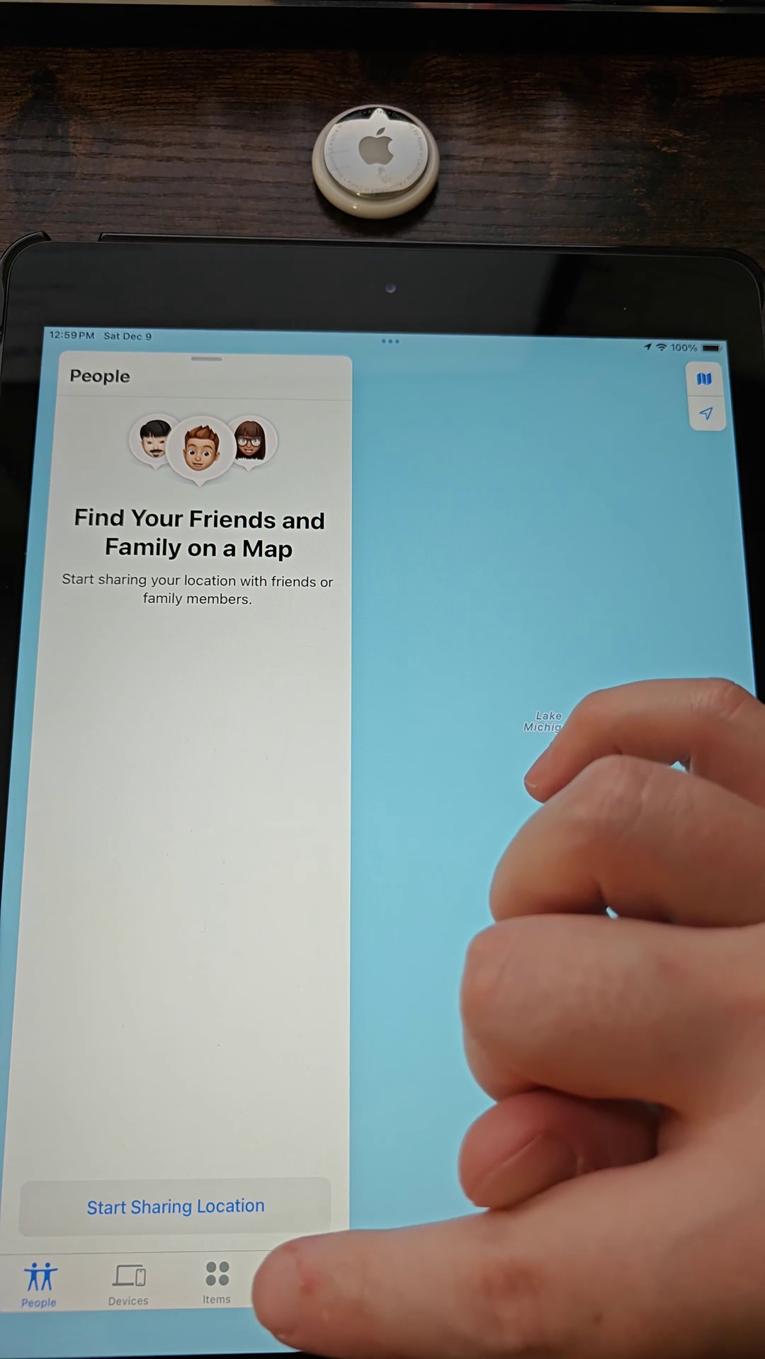
left_click(214, 1283)
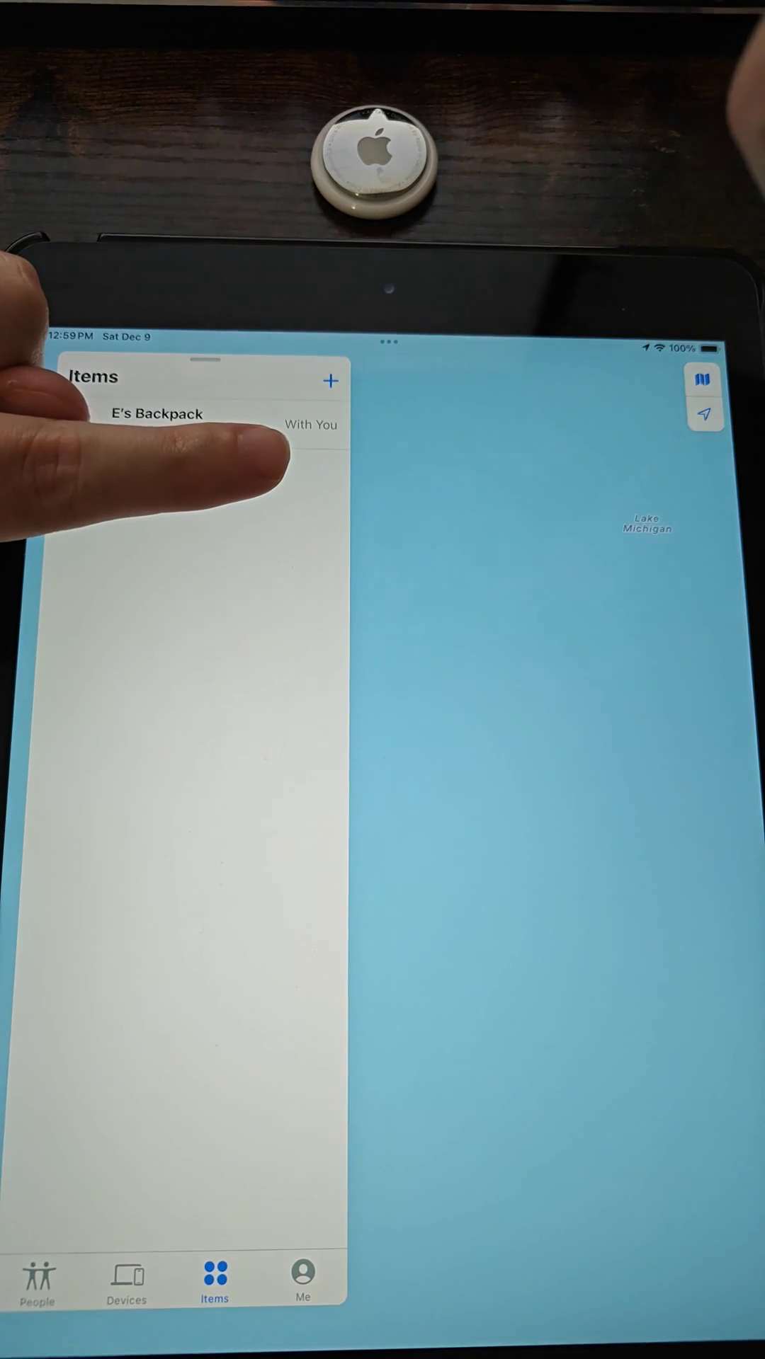
left_click(156, 413)
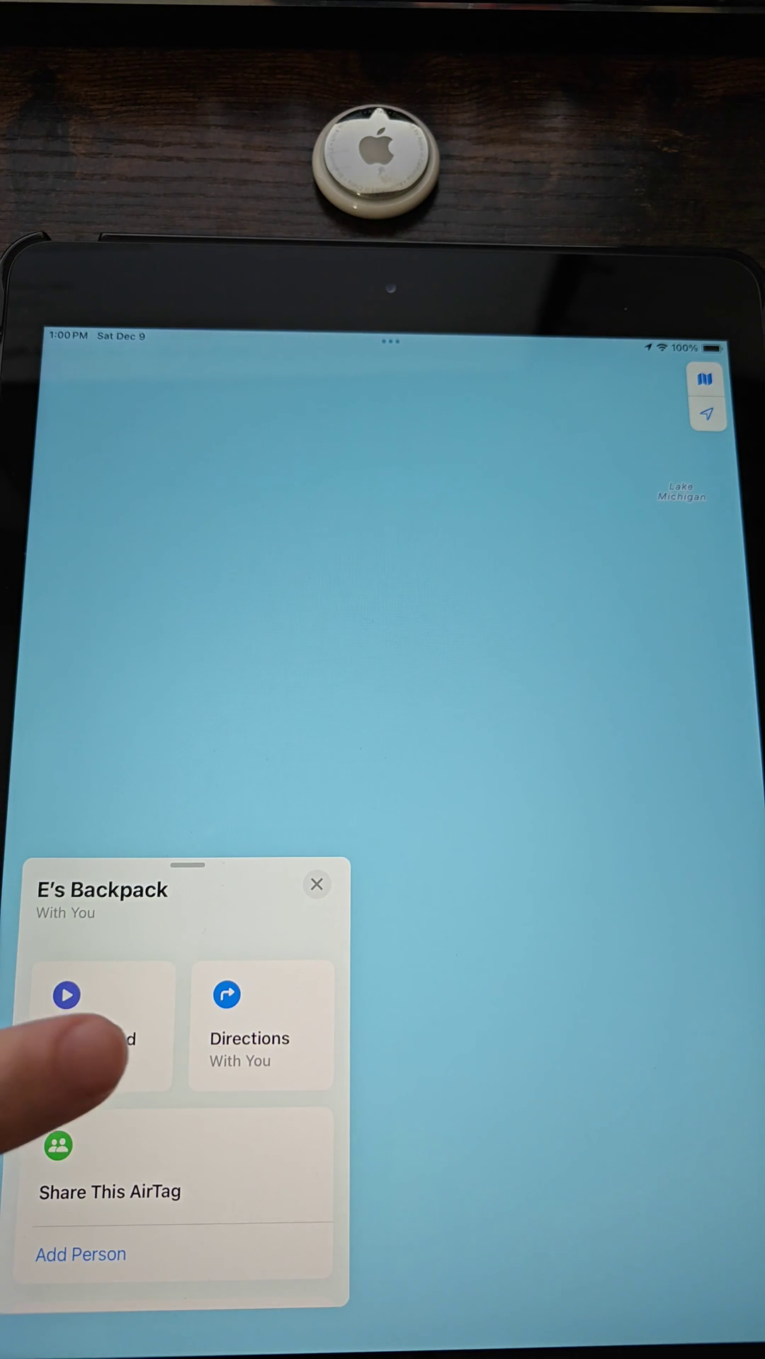
Expand the E's Backpack card and choose Remove Item.
left_click(91, 1023)
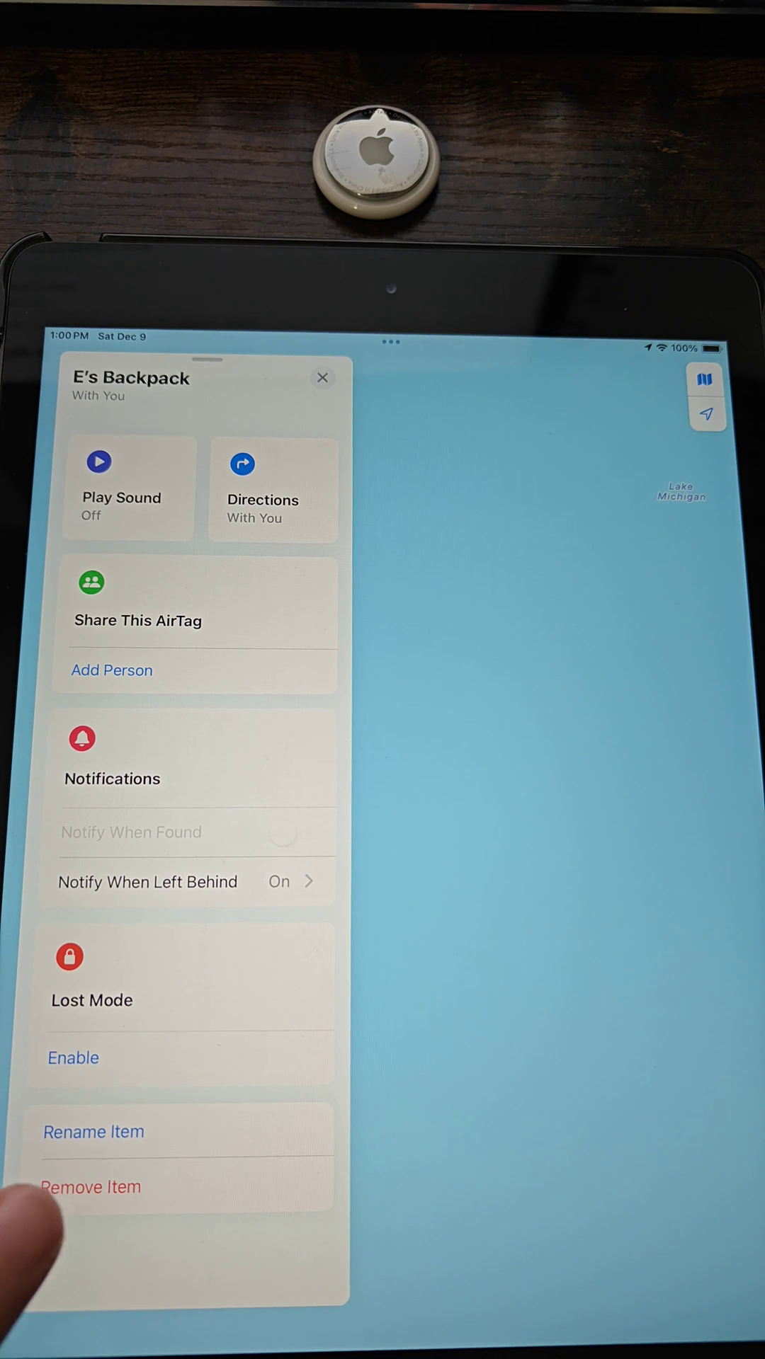
left_click(92, 1187)
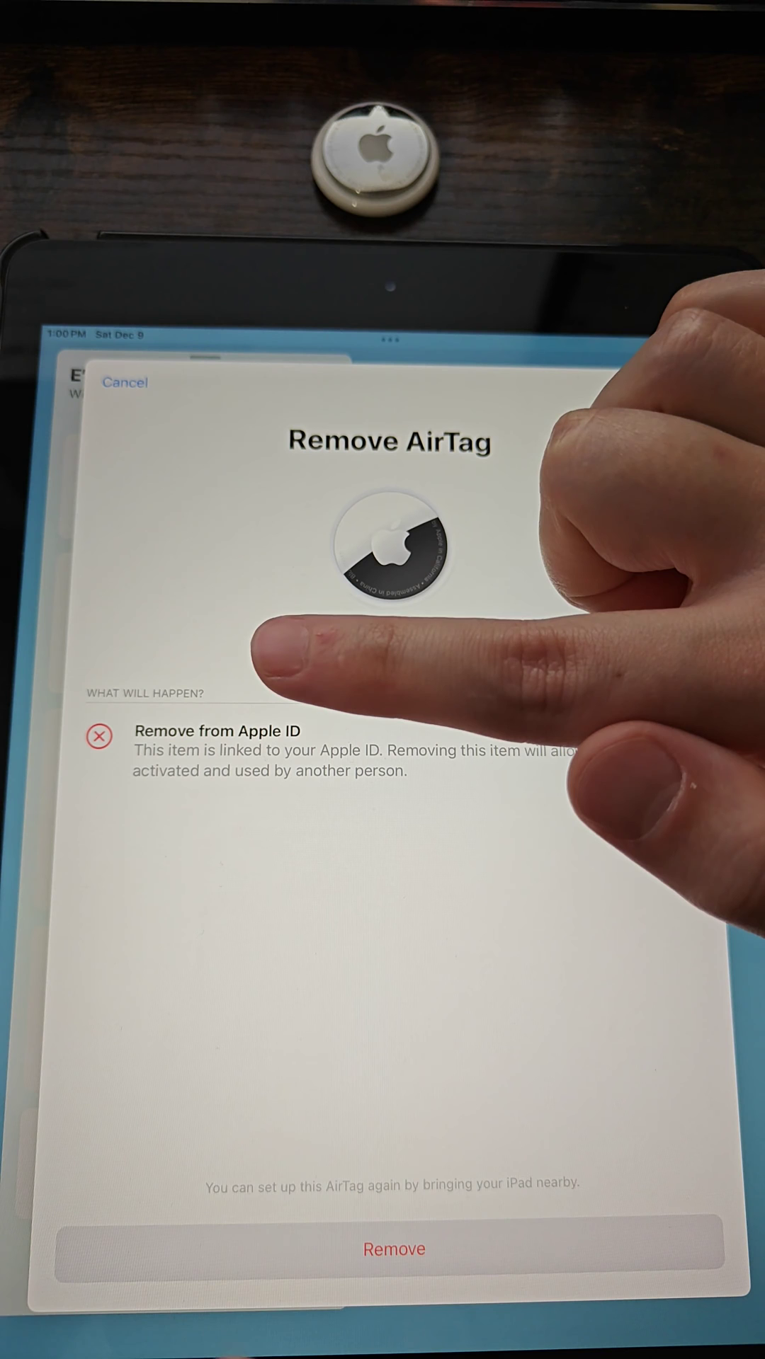
Choose Remove on the Remove AirTag sheet and confirm it in the popup.
left_click(393, 1249)
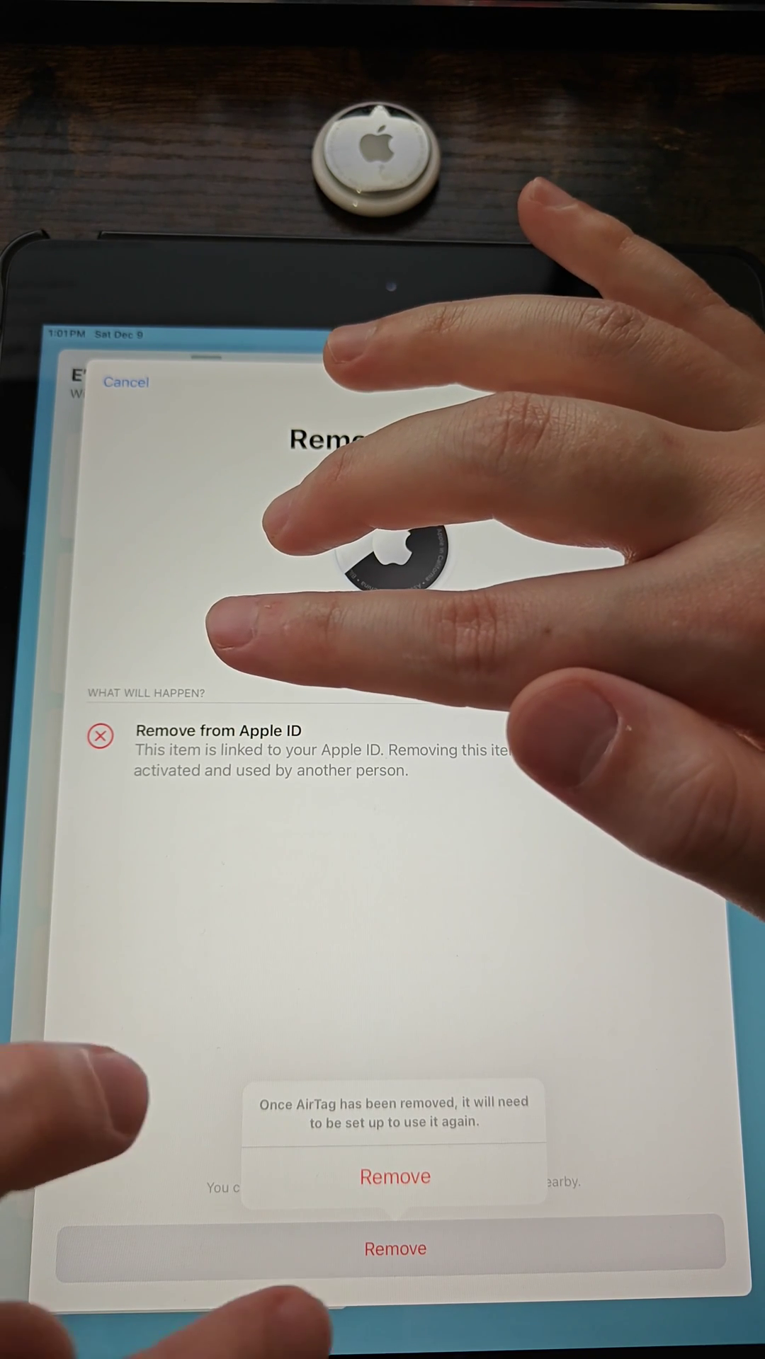
left_click(395, 1176)
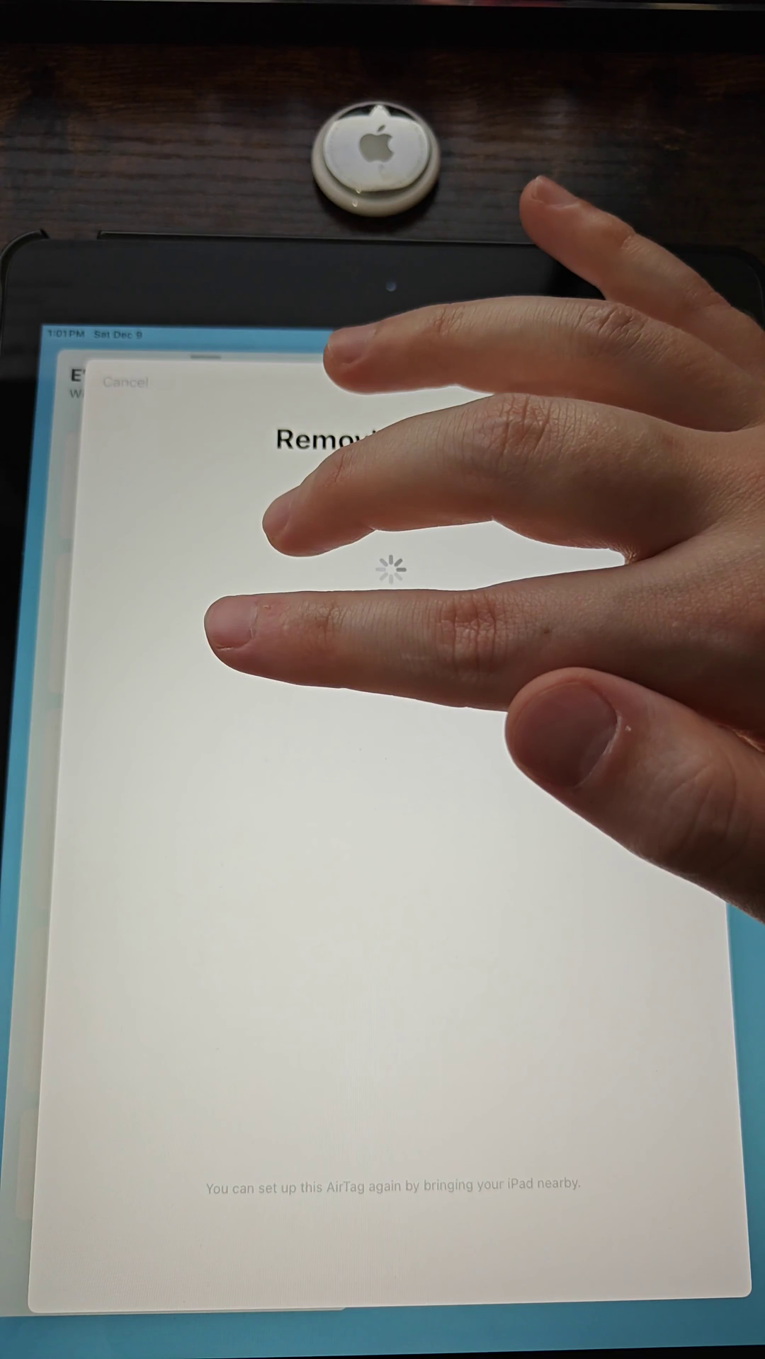